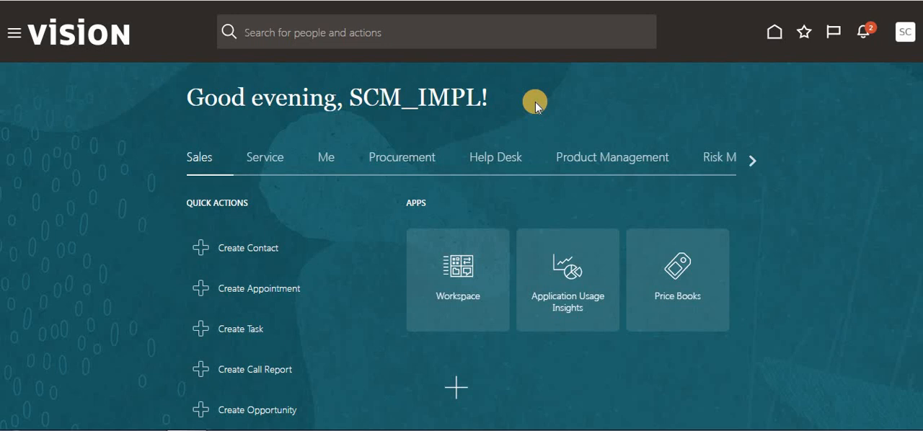
mouse_move(535, 108)
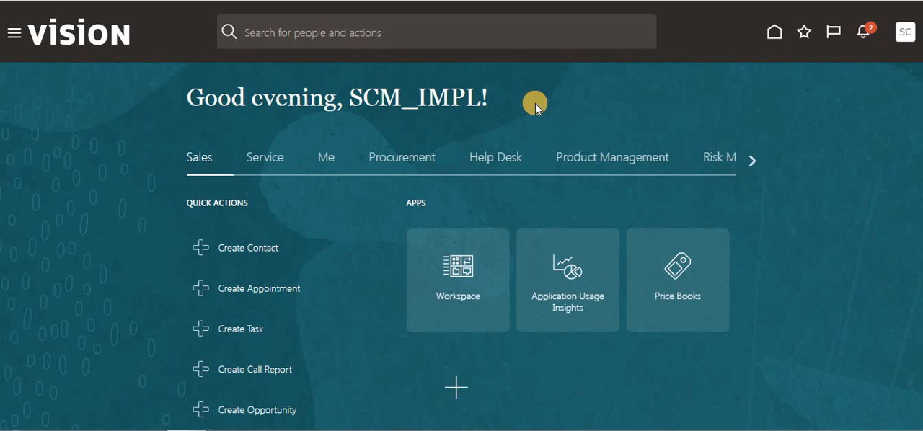
mouse_move(553, 106)
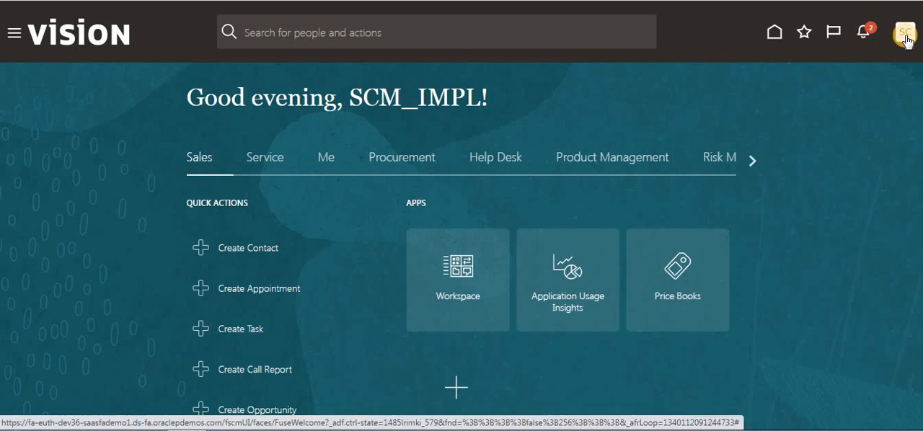
Open Setup and Maintenance from the SC user's Settings and Actions menu.
left_click(906, 32)
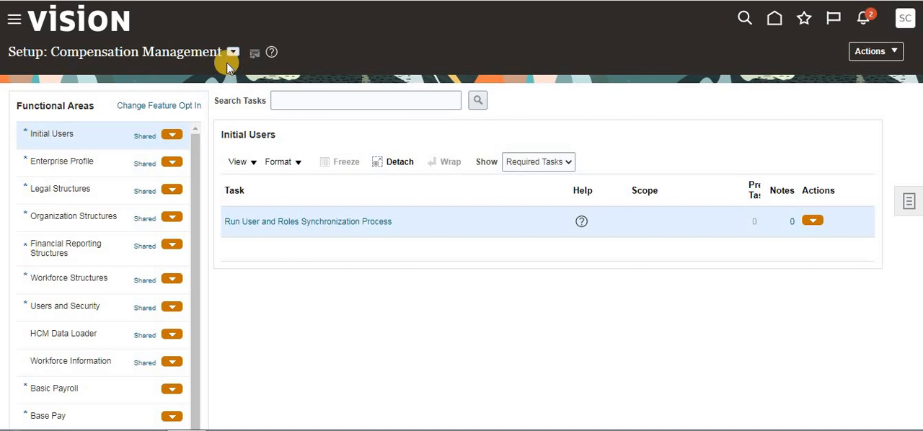
mouse_move(169, 65)
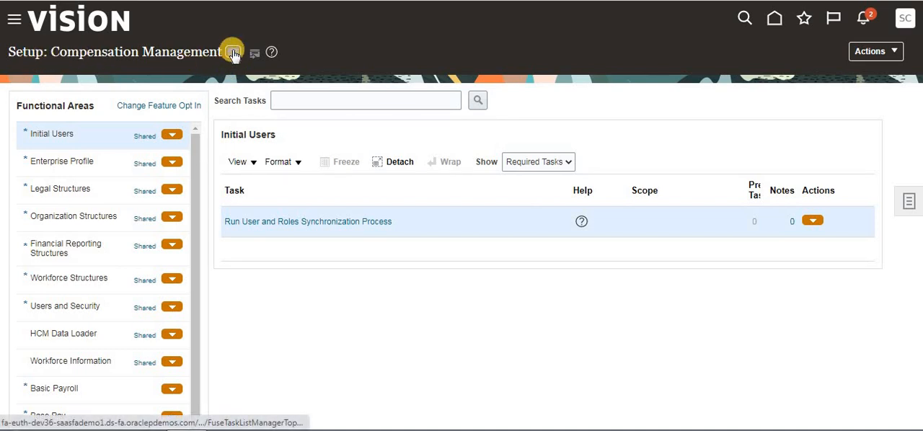
Switch the setup offering to Manufacturing and Supply Chain Materials Management.
left_click(232, 52)
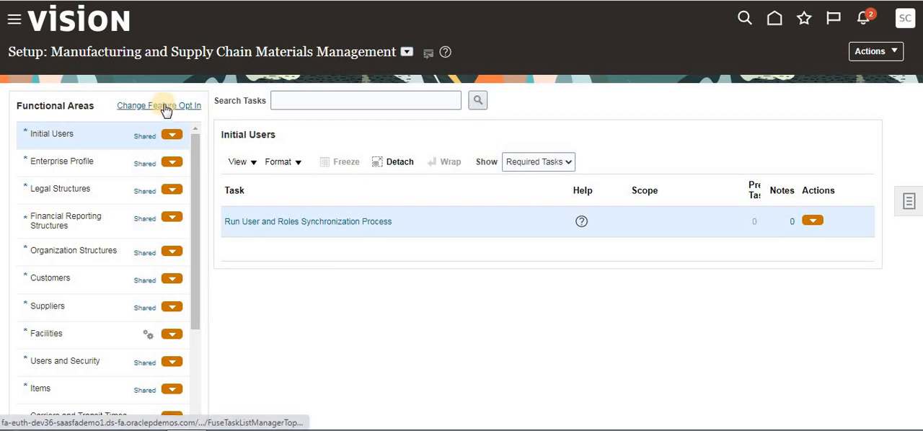
Go to Change Feature Opt In for Manufacturing and Supply Chain Materials Management.
left_click(158, 106)
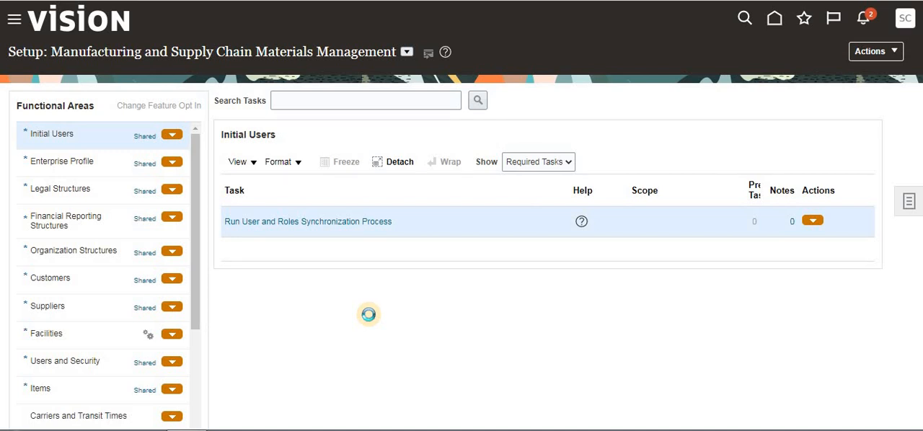
left_click(158, 105)
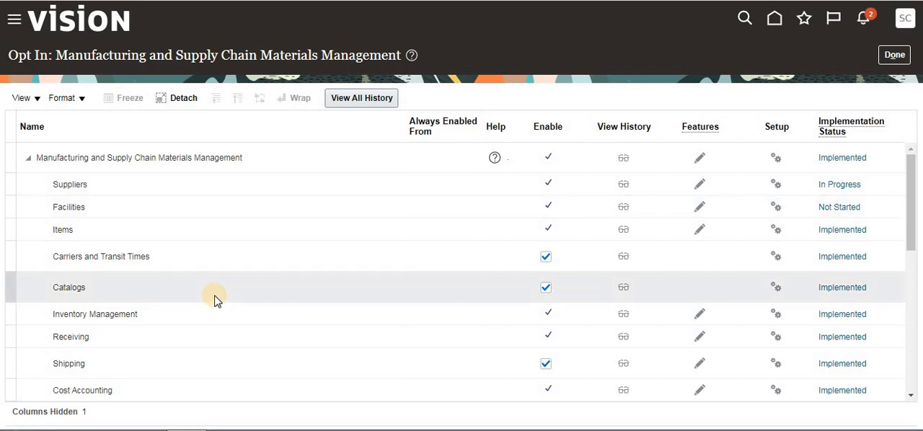
mouse_move(142, 238)
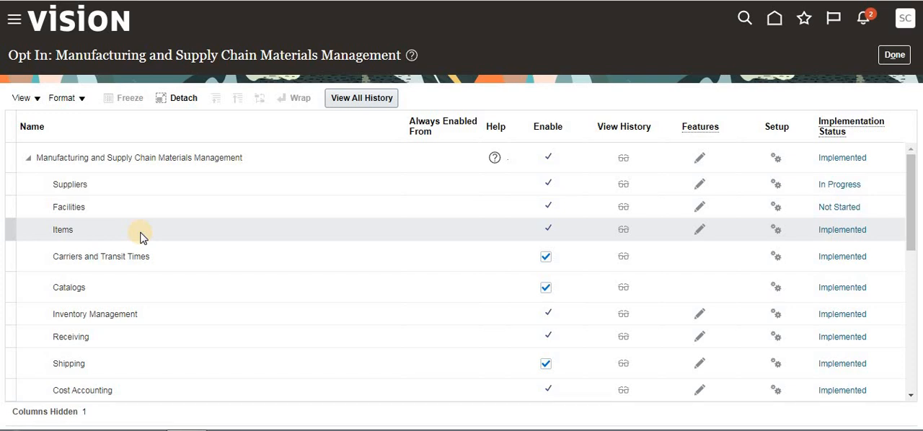
mouse_move(252, 313)
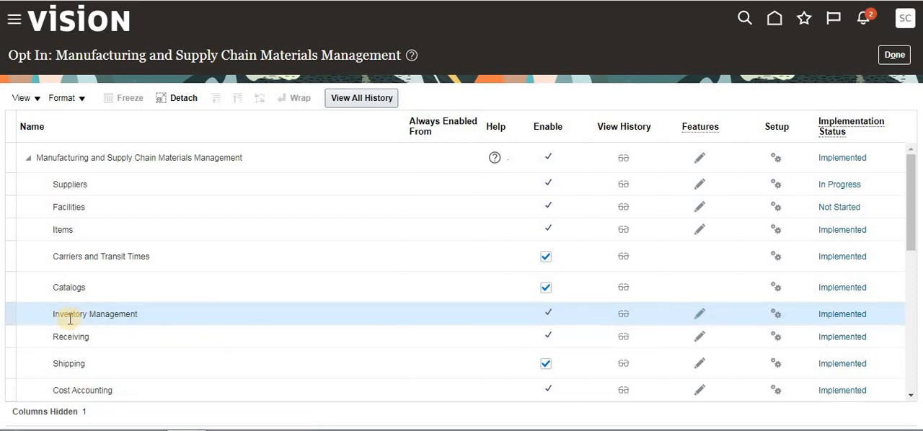
mouse_move(188, 319)
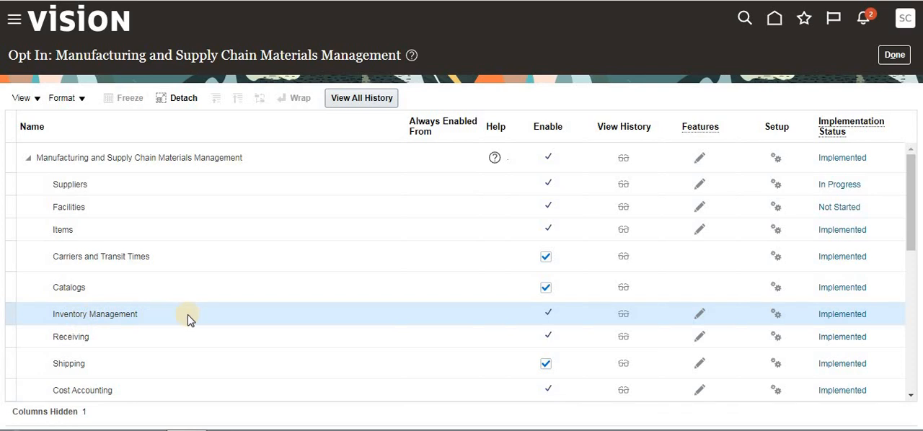
mouse_move(699, 318)
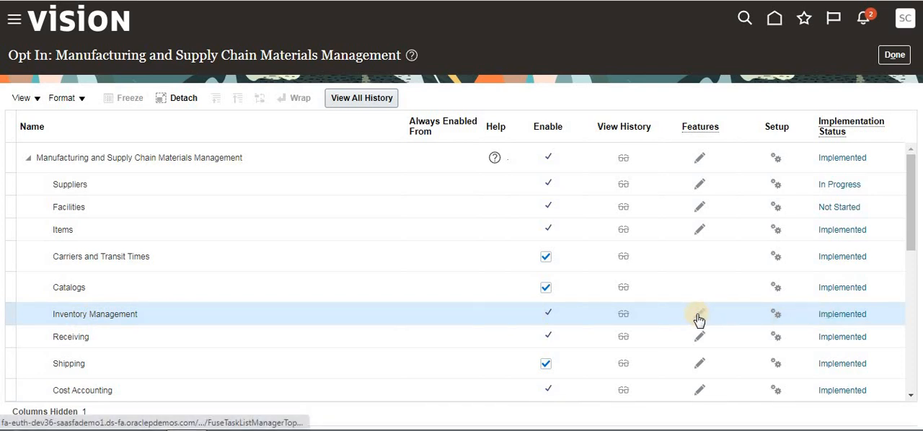
mouse_move(698, 314)
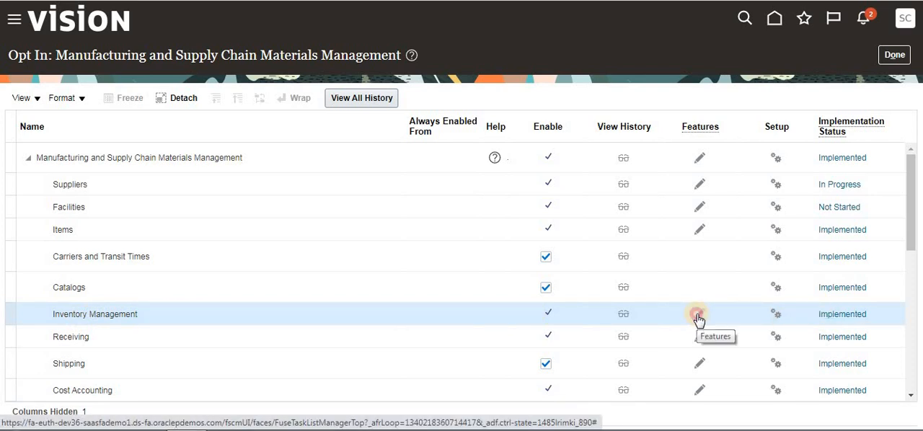
Open the Features editor on the Inventory Management row of the Opt In table.
left_click(698, 313)
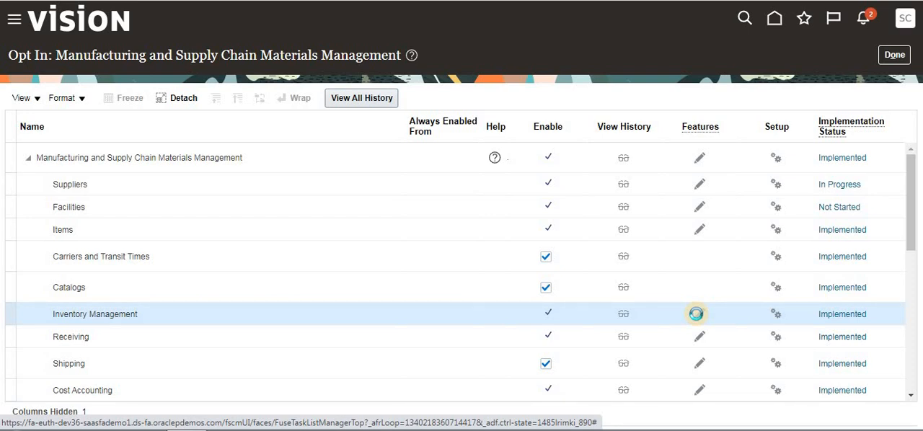
Tick Enable for Transact Lots Without On-Hand Quantity in Inventory Management features.
left_click(698, 314)
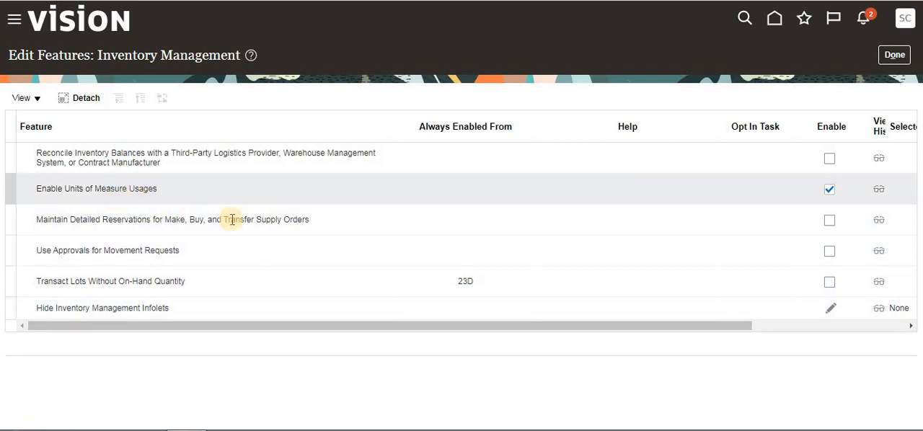
mouse_move(121, 260)
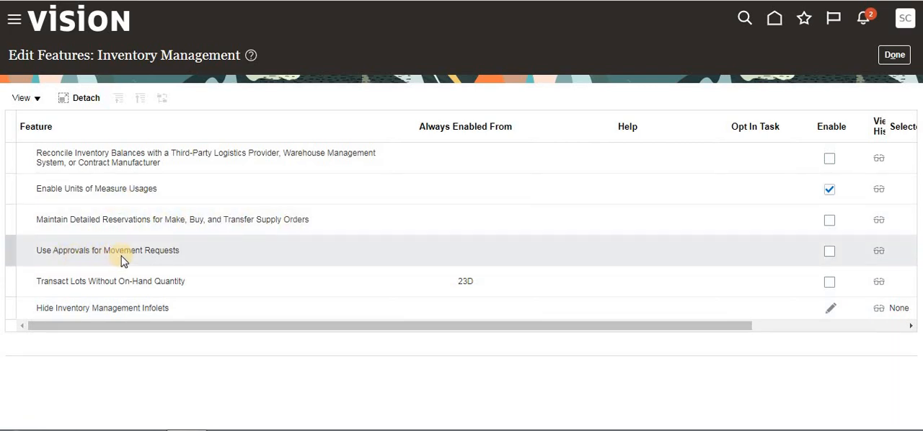
mouse_move(194, 257)
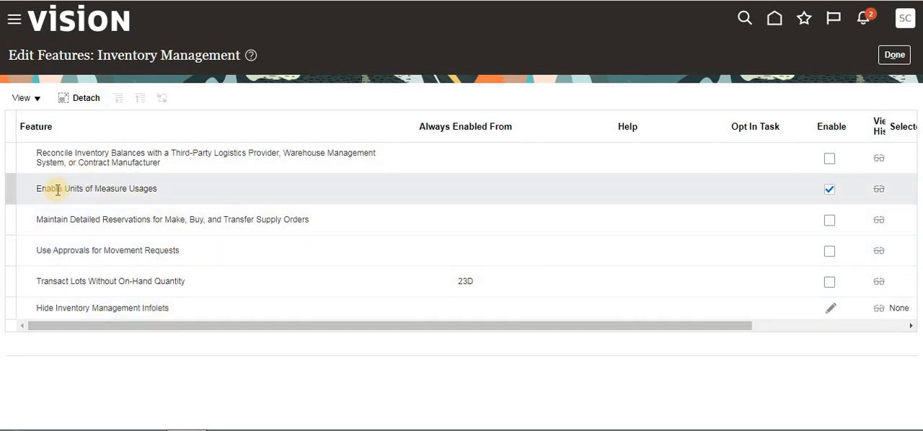
mouse_move(201, 269)
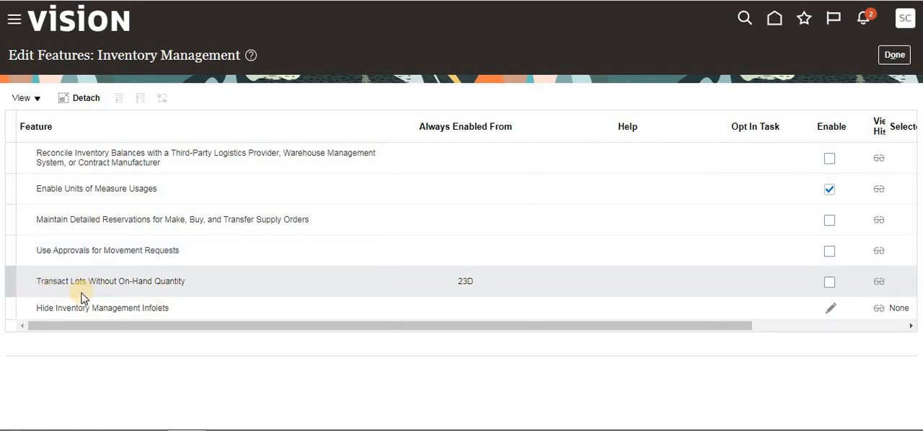
mouse_move(761, 276)
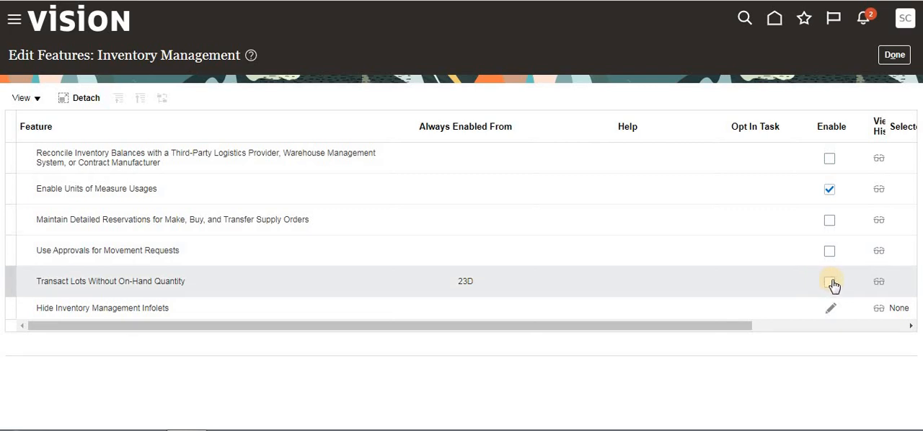
left_click(829, 281)
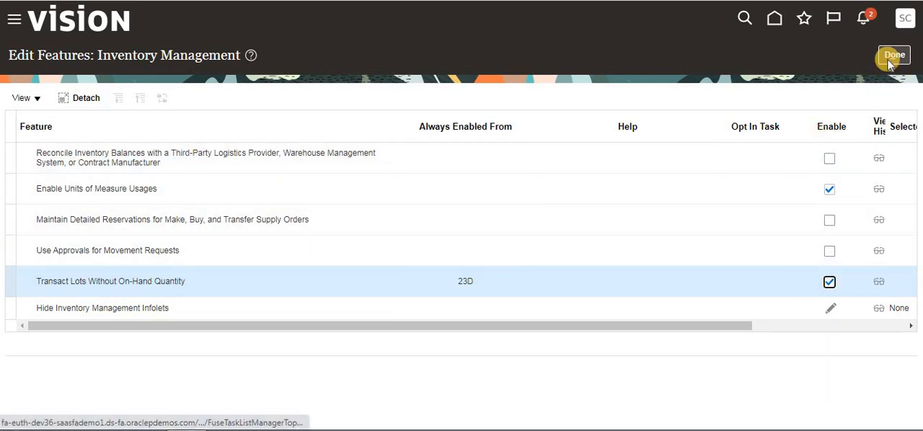
Save the Inventory Management feature selection with Done, returning to the Opt In page.
left_click(894, 54)
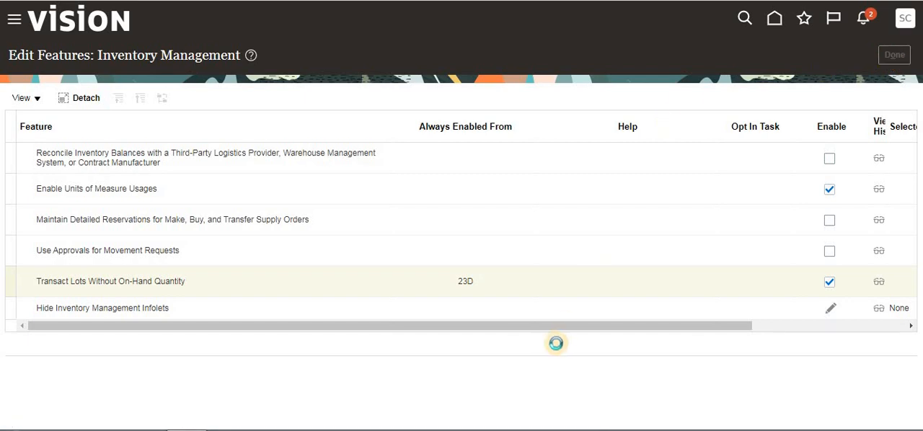
left_click(893, 55)
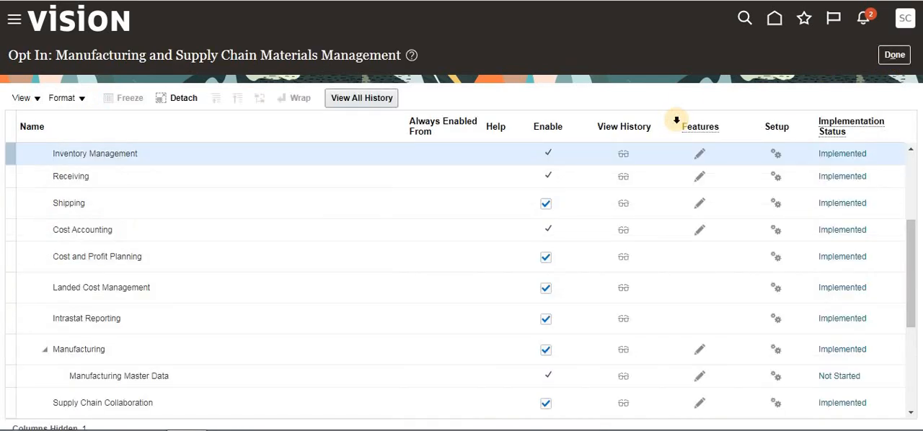